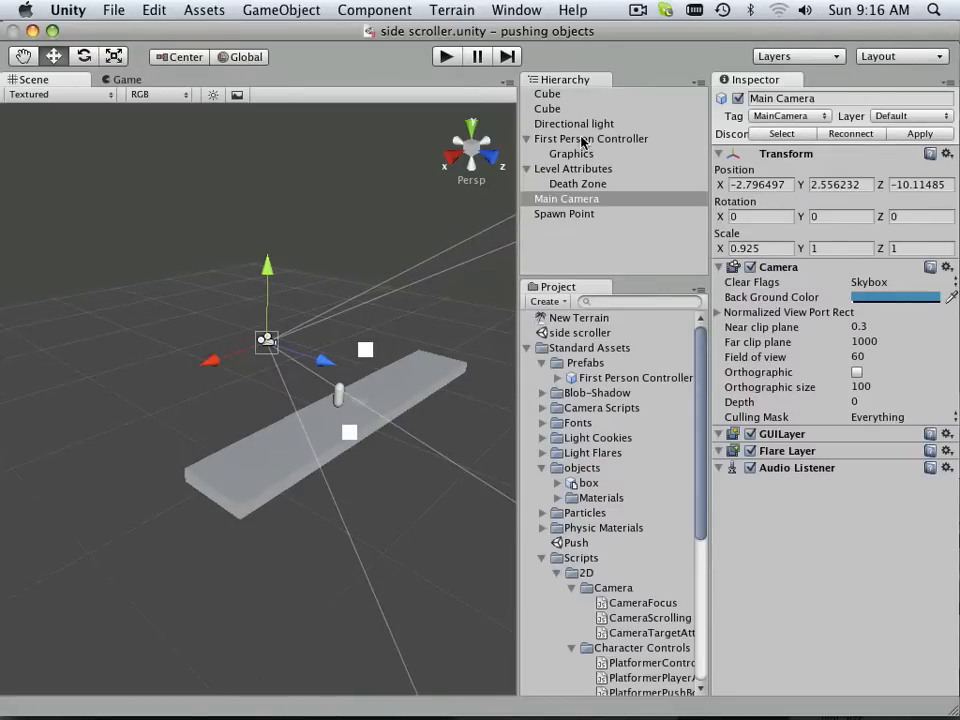
- Select Level Attributes to review its bounds, fall out buffer and collider thickness values
{"action": "left_click", "coordinate": [573, 168]}
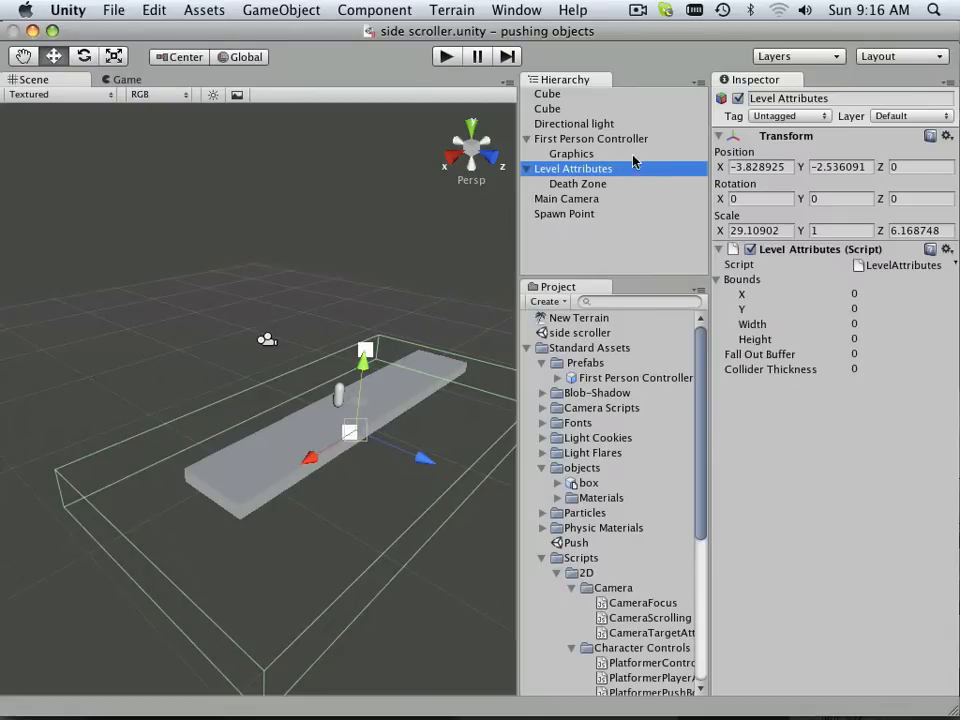
- Review the Main Camera's settings, then select the First Person Controller
{"action": "left_click", "coordinate": [566, 198]}
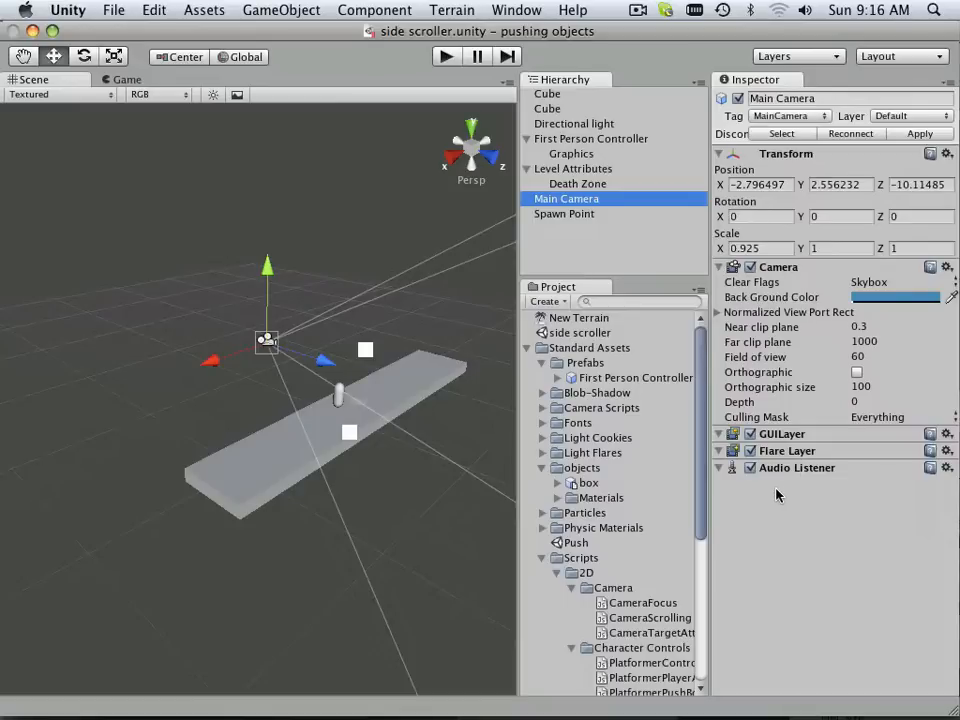
{"action": "mouse_move", "coordinate": [775, 490]}
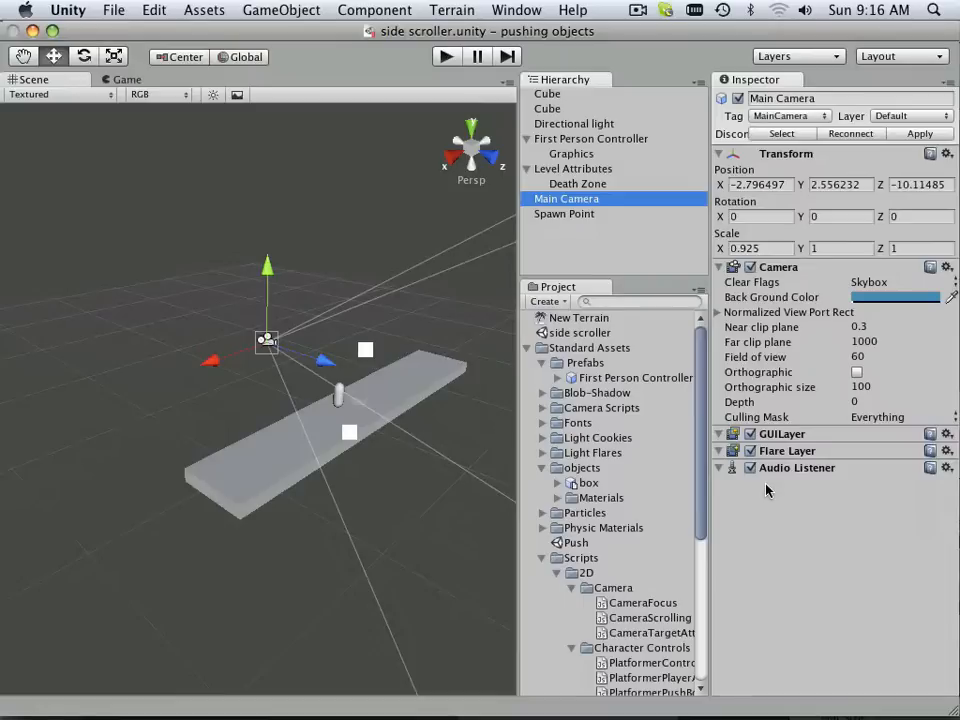
{"action": "mouse_move", "coordinate": [766, 484]}
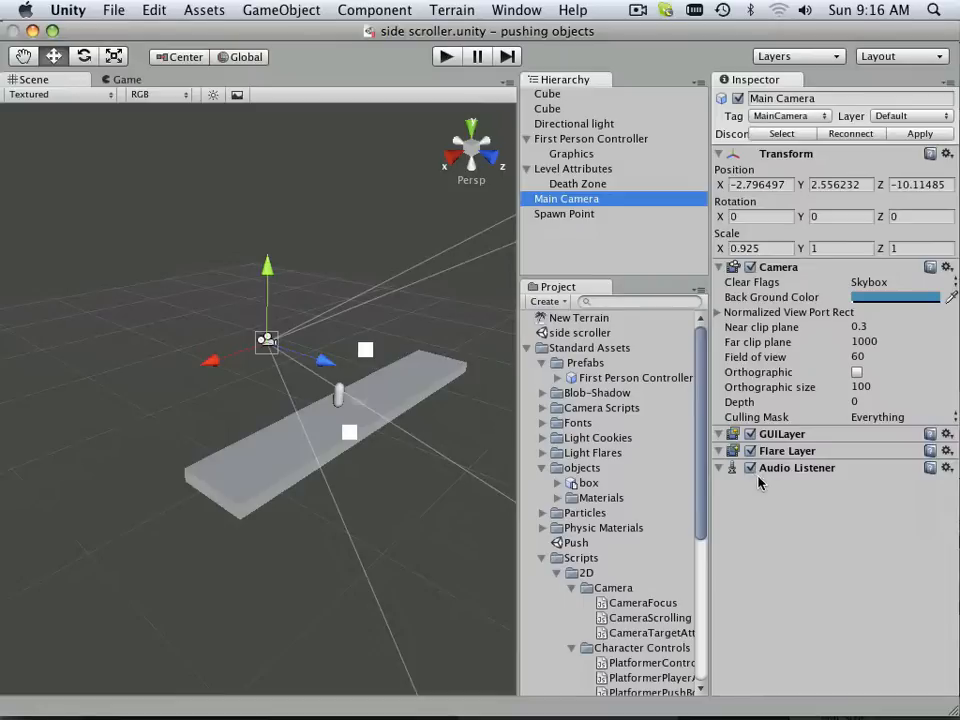
{"action": "mouse_move", "coordinate": [755, 478]}
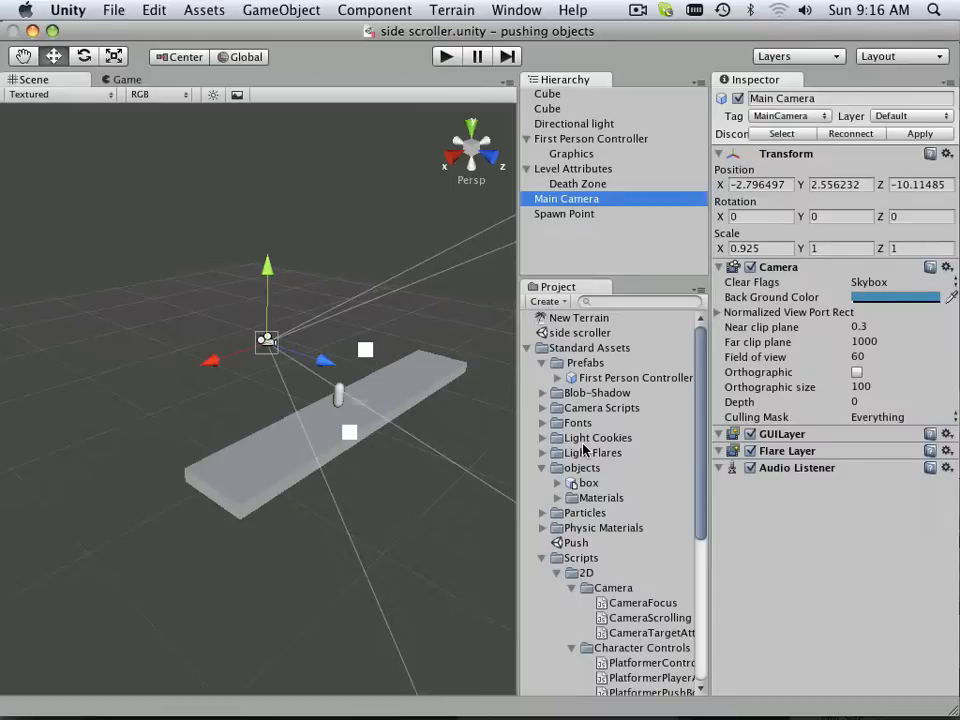
{"action": "mouse_move", "coordinate": [365, 423]}
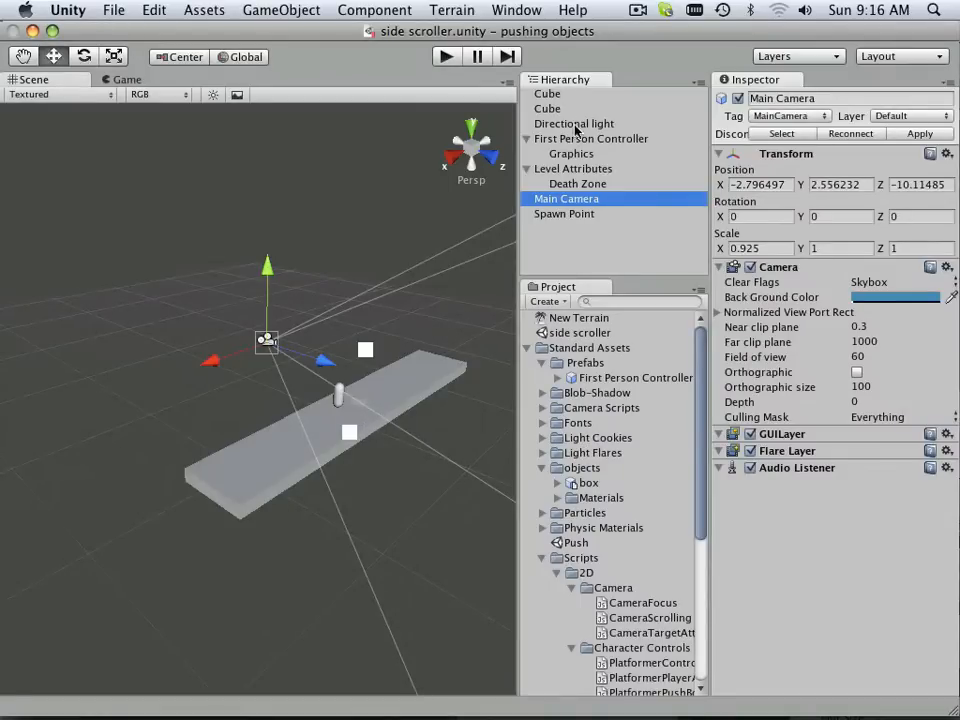
{"action": "left_click", "coordinate": [591, 138]}
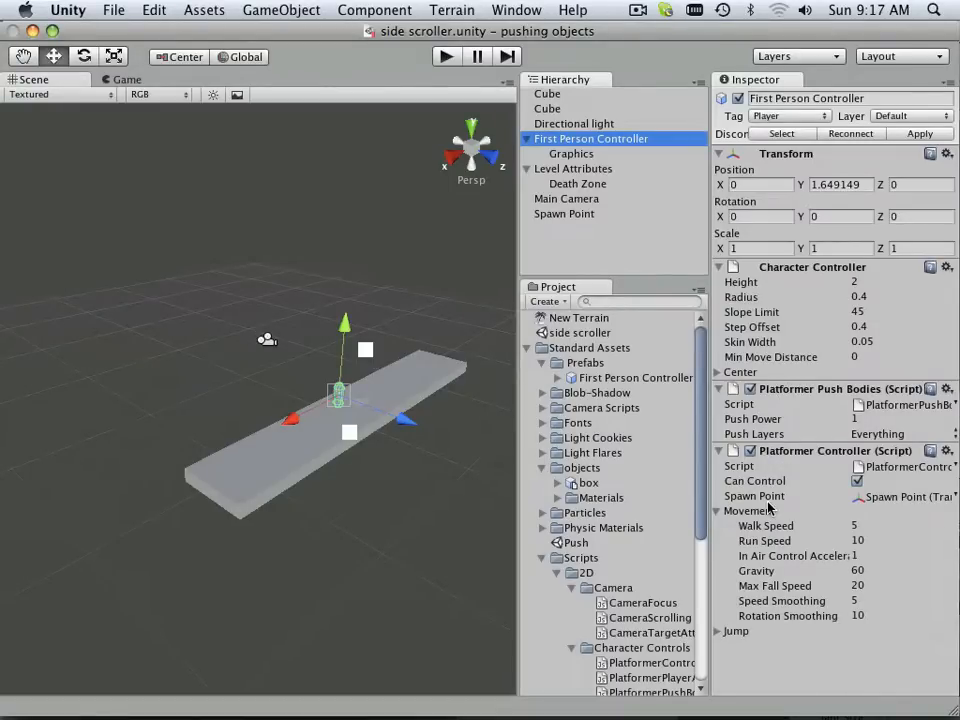
- Enter Play mode to test the capsule character on the platform
{"action": "left_click", "coordinate": [445, 56]}
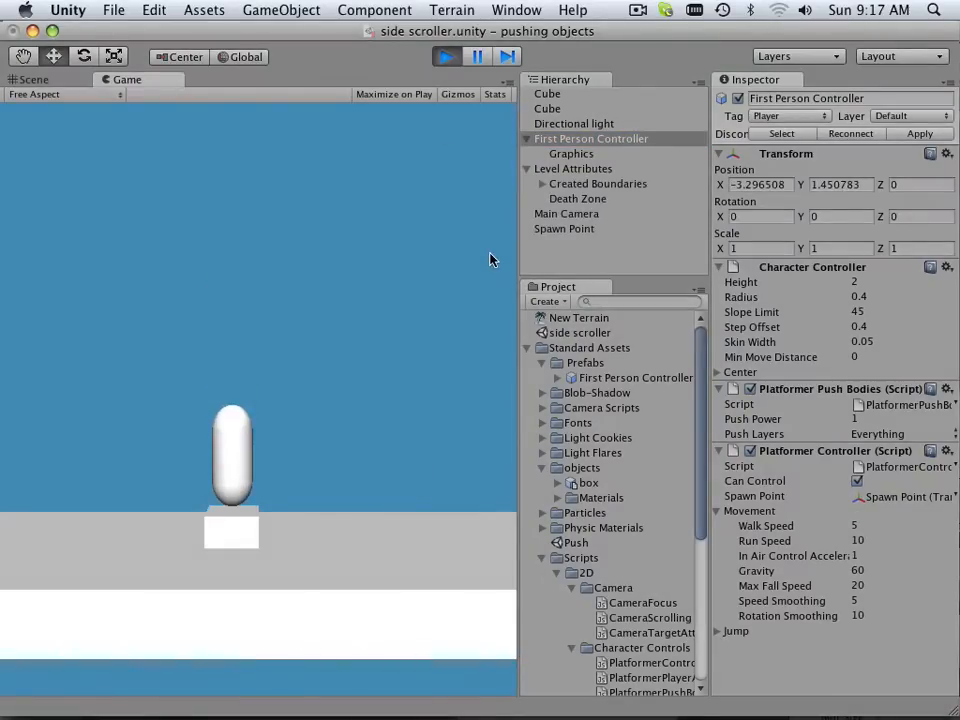